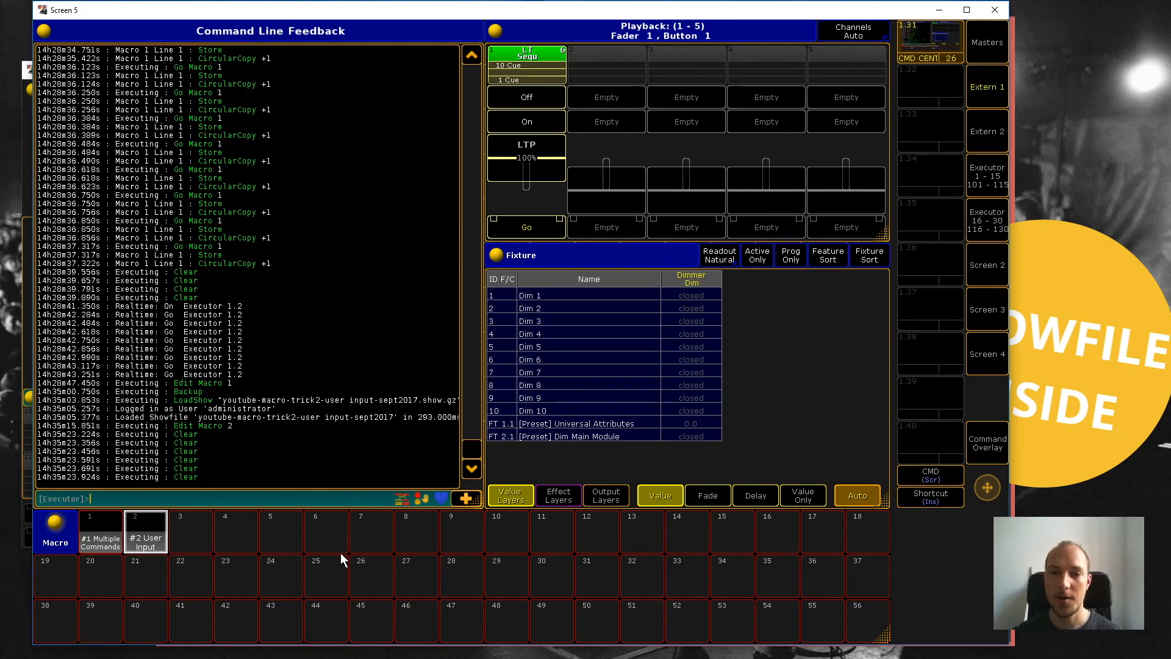
{"action": "mouse_move", "coordinate": [408, 515]}
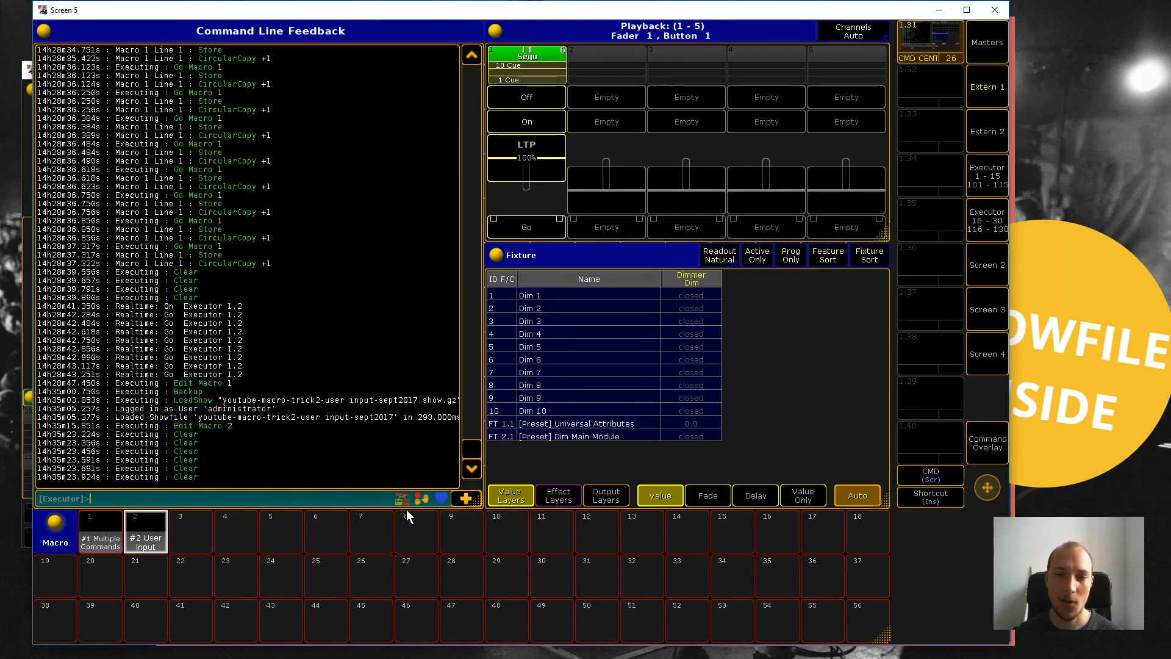
{"action": "mouse_move", "coordinate": [381, 475]}
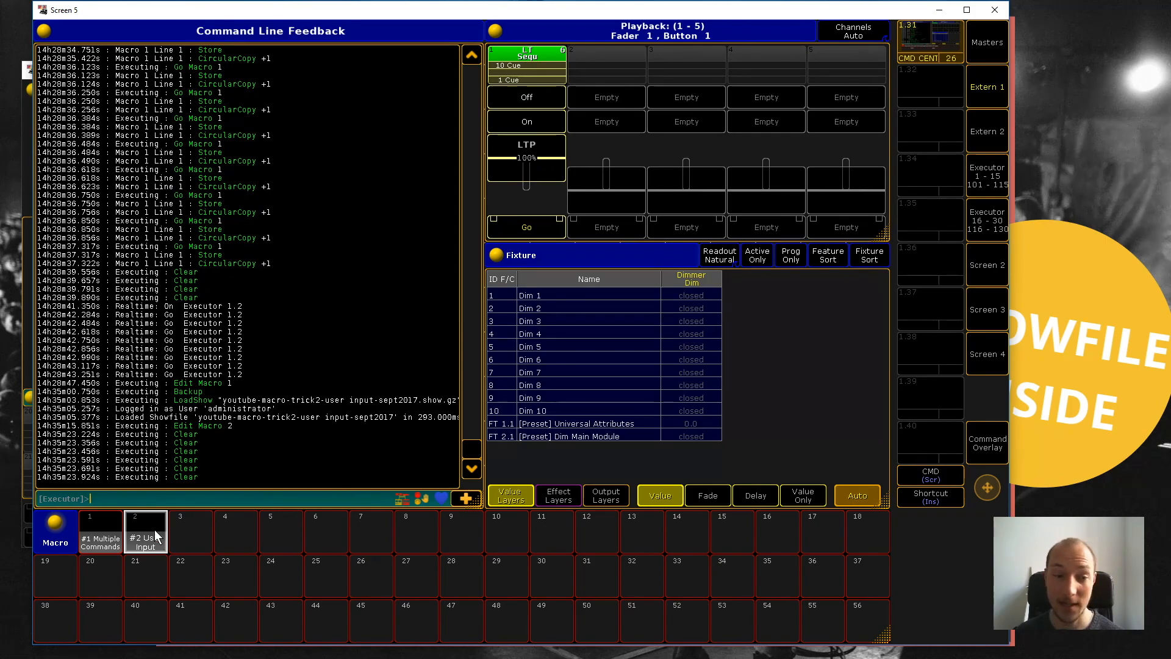
Step: Rewrite Macro 2's line 1 as 'Fixture 1 At 11' and run it so Dim 1 reads 11
{"action": "double_click", "coordinate": [145, 531]}
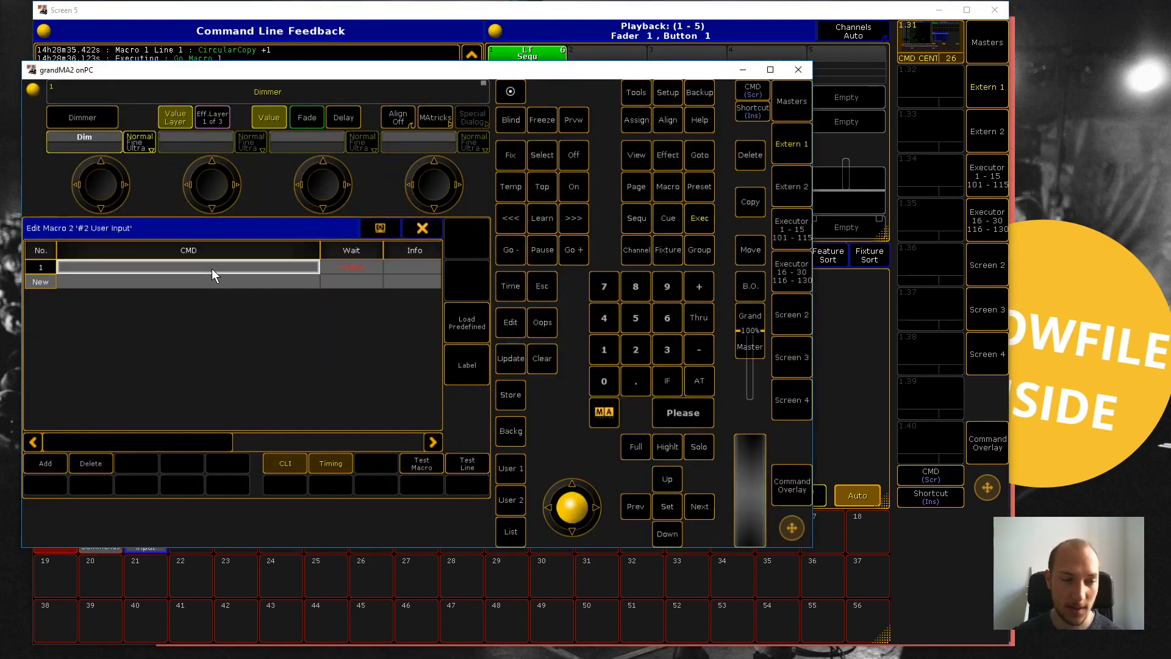
{"action": "left_click", "coordinate": [186, 267]}
{"action": "type", "text": "Fixture 1 at 11"}
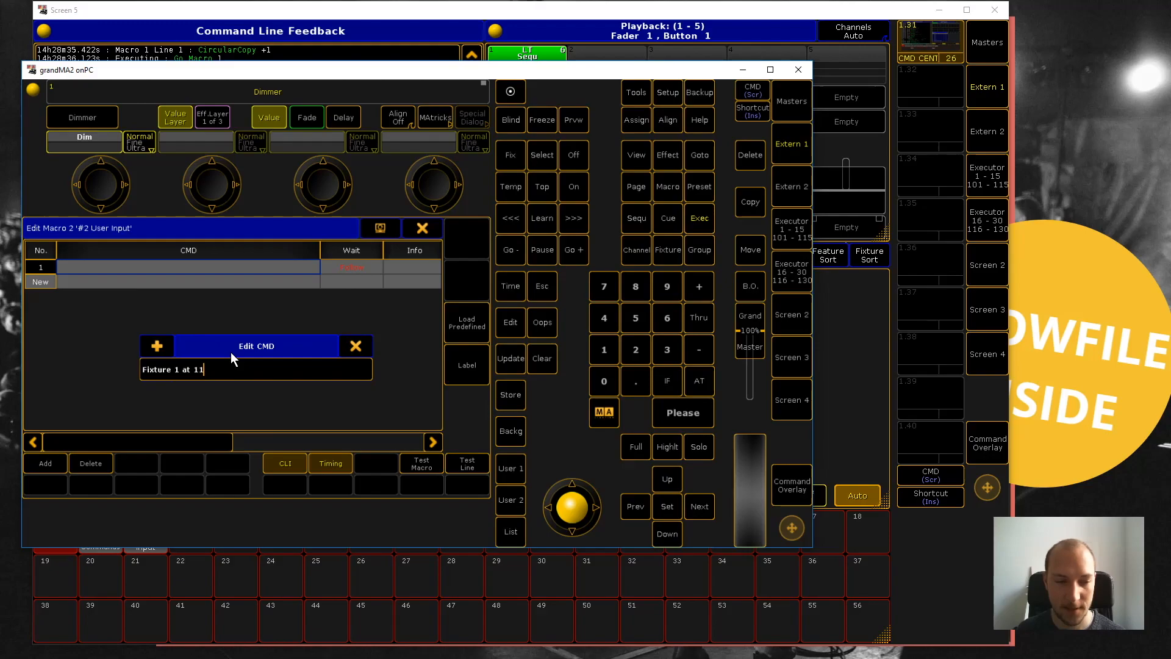
{"action": "key", "text": "enter"}
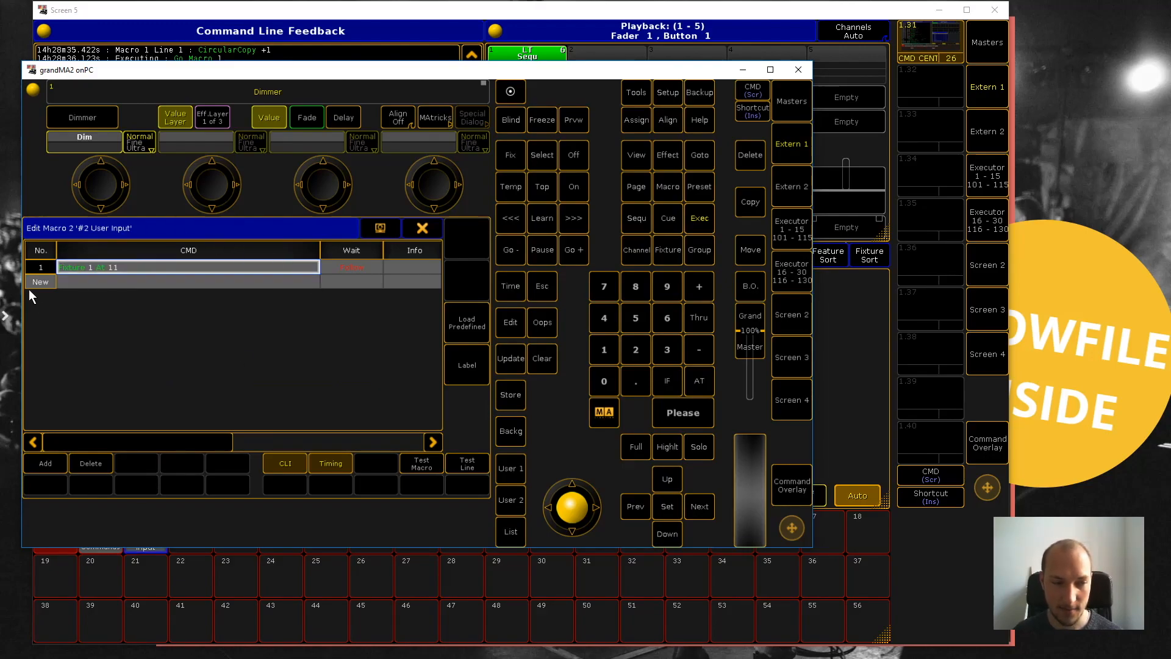
{"action": "mouse_move", "coordinate": [418, 243]}
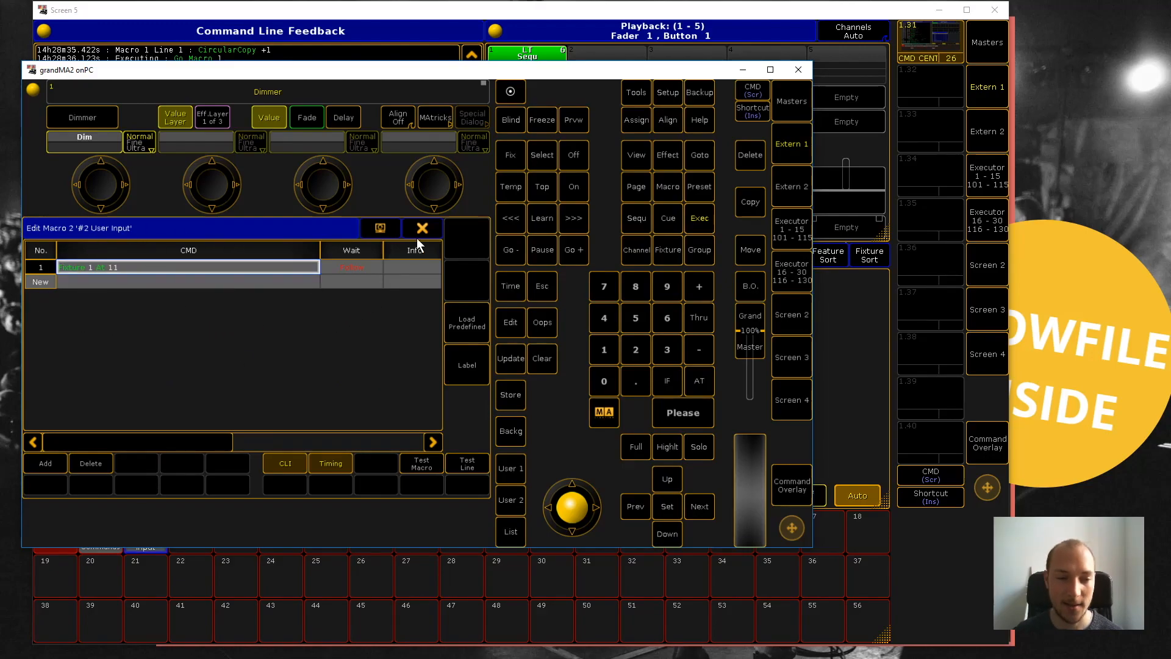
{"action": "left_click", "coordinate": [421, 228]}
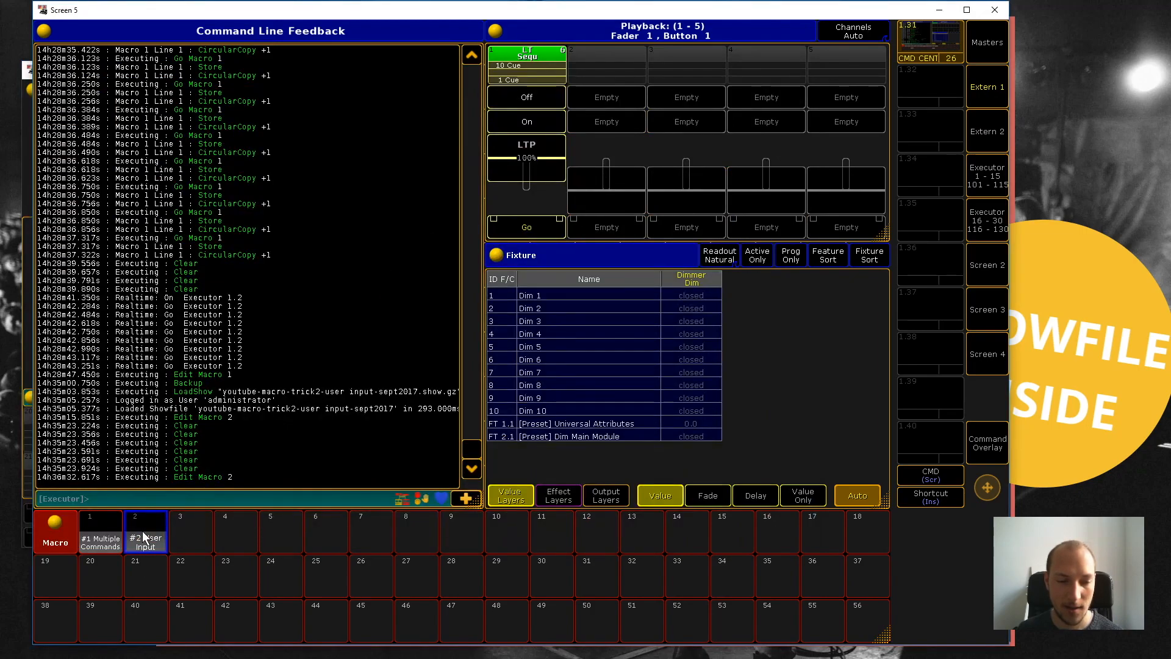
{"action": "left_click", "coordinate": [145, 531]}
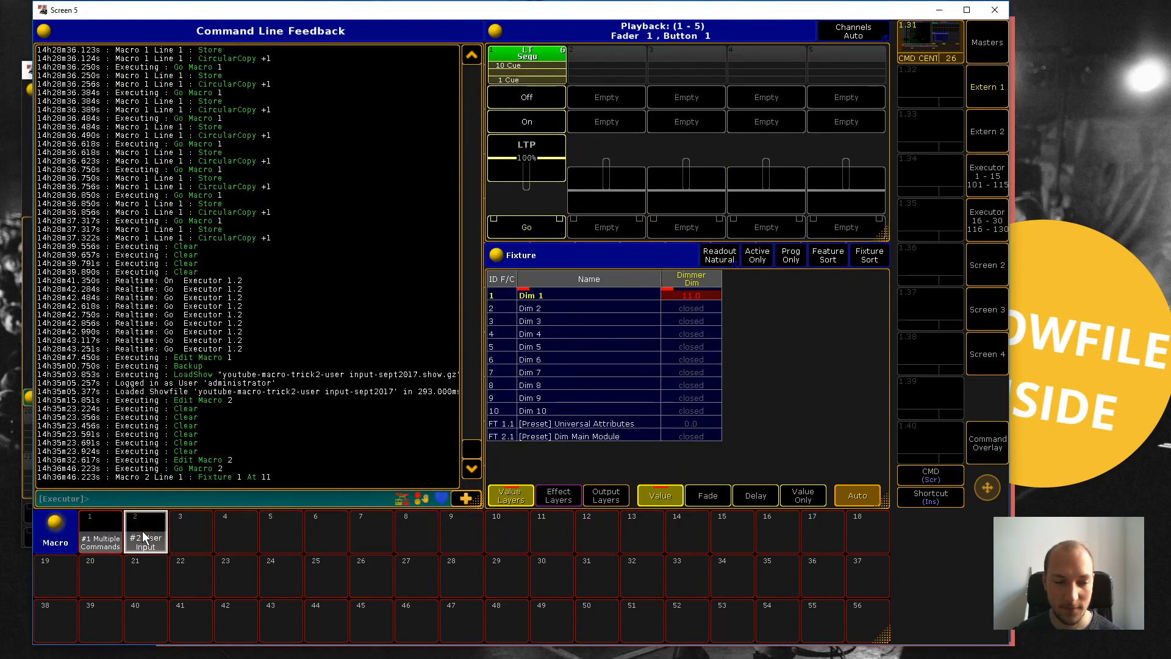
{"action": "mouse_move", "coordinate": [714, 342]}
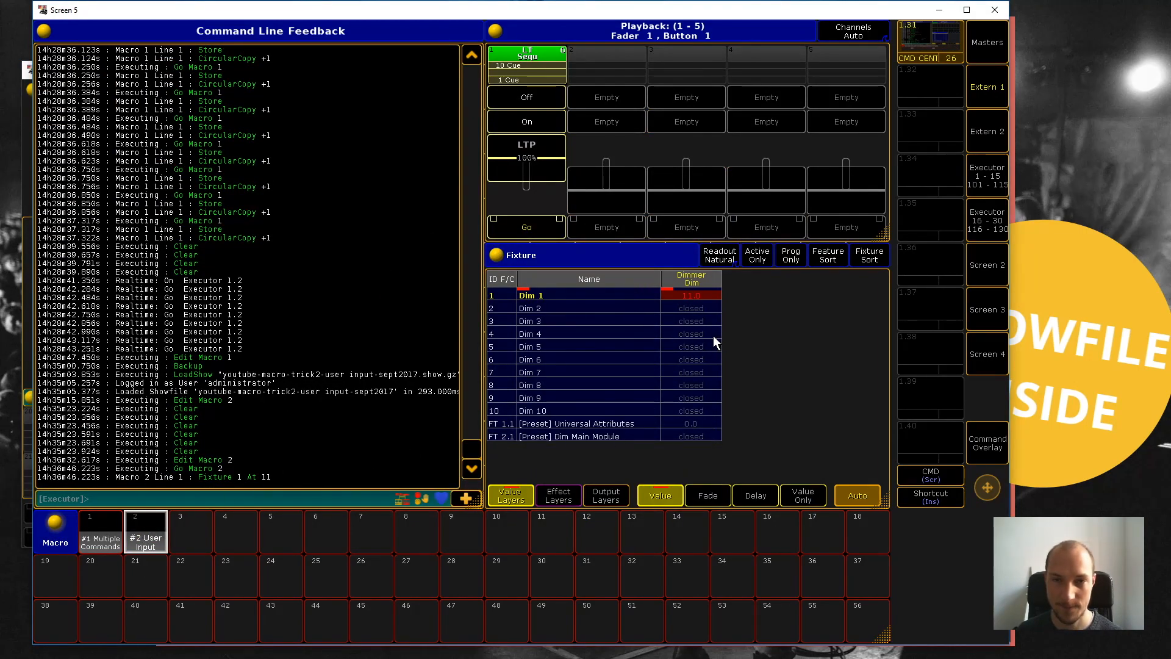
{"action": "mouse_move", "coordinate": [747, 357]}
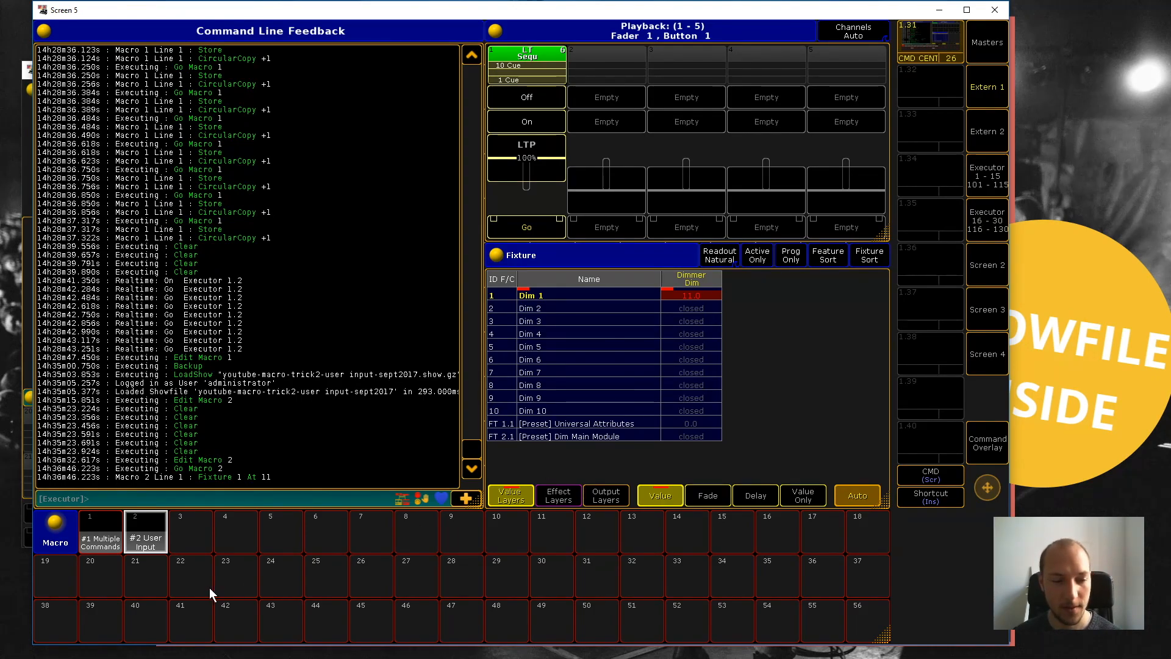
Step: Change Macro 2's line to 'Fixture (Enter Fixture or Range) At 55'
{"action": "double_click", "coordinate": [146, 531]}
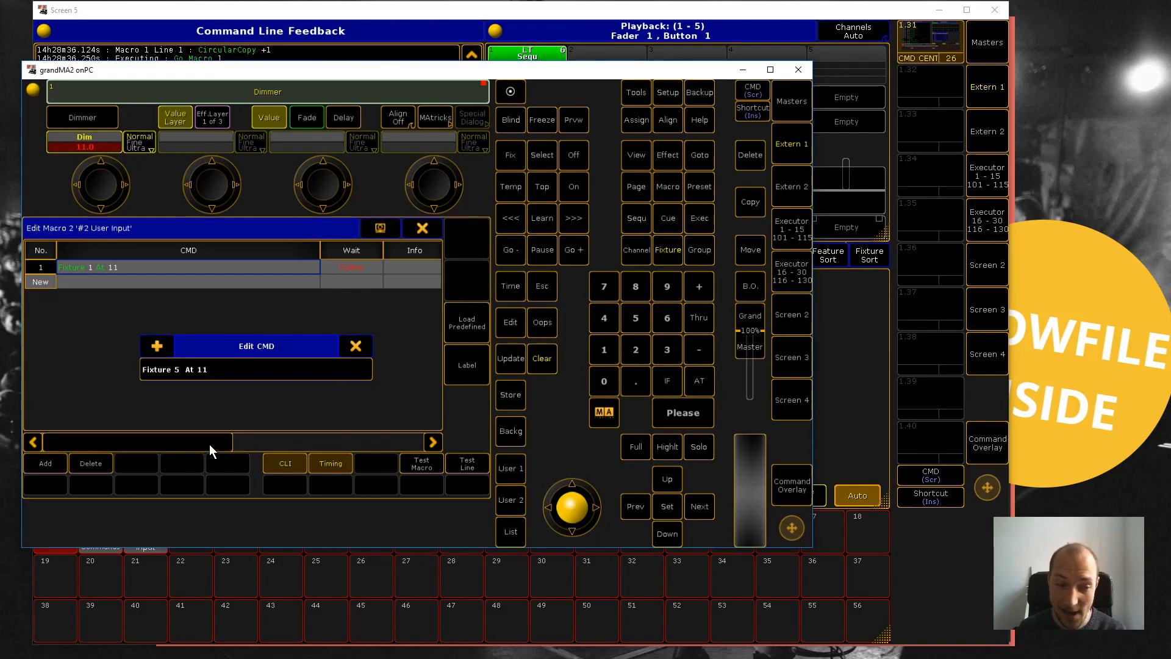
{"action": "type", "text": "55"}
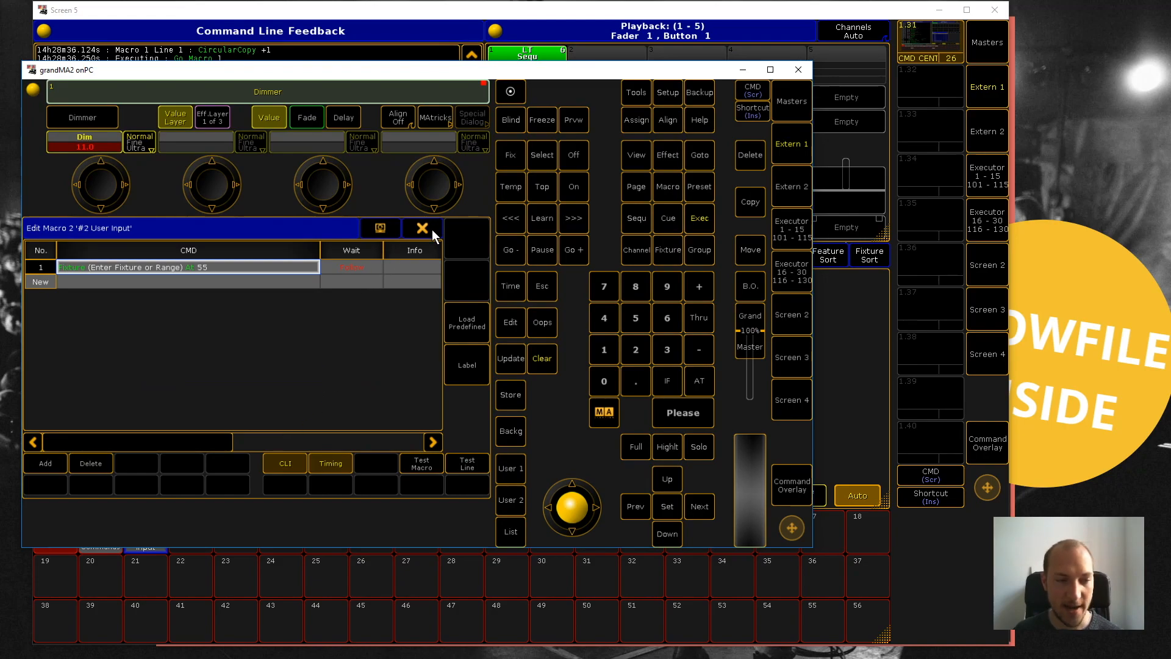
{"action": "left_click", "coordinate": [422, 228]}
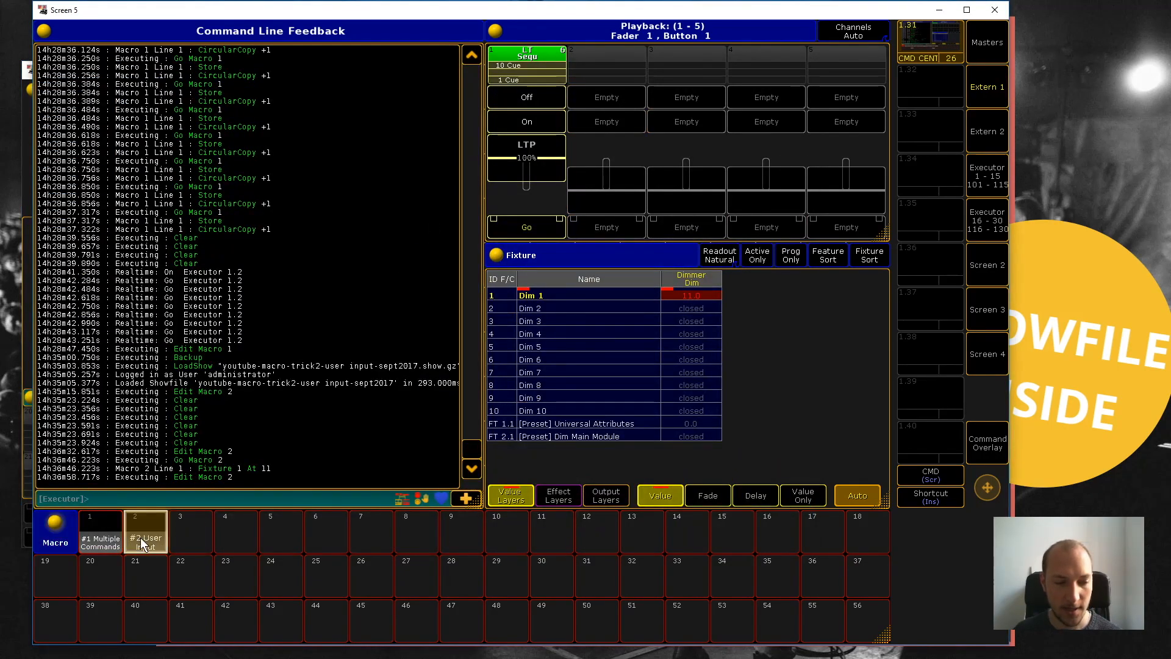
Step: Run Macro 2 and answer its fixture prompt with 5, setting Dim 5 to 55
{"action": "left_click", "coordinate": [145, 531]}
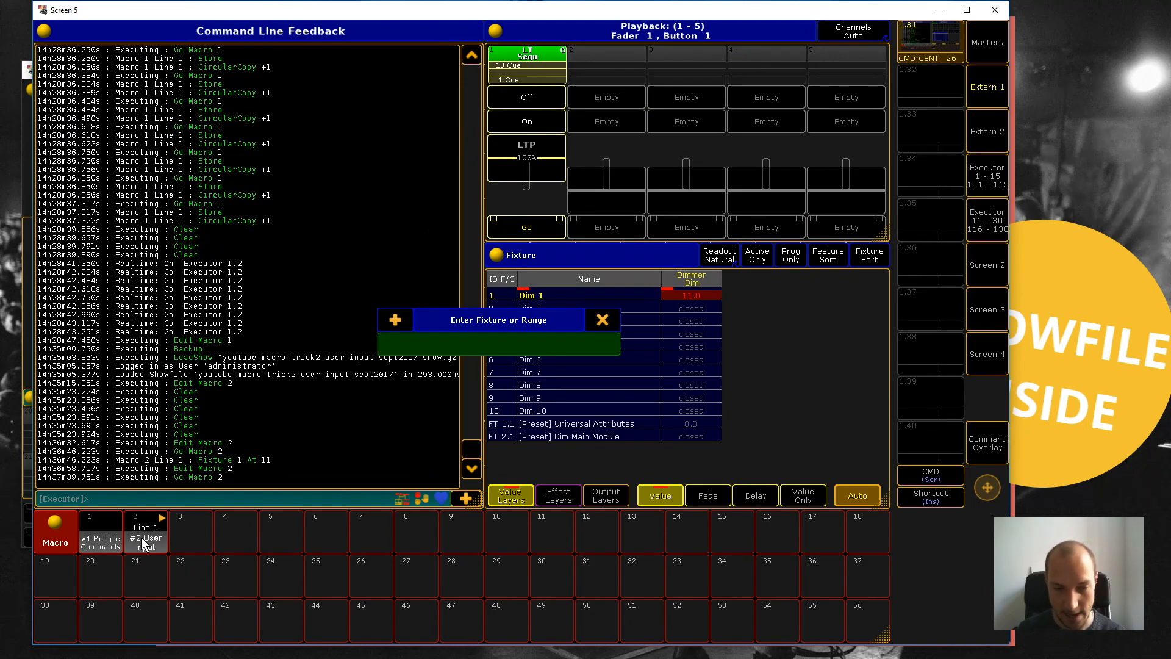
{"action": "type", "text": "55"}
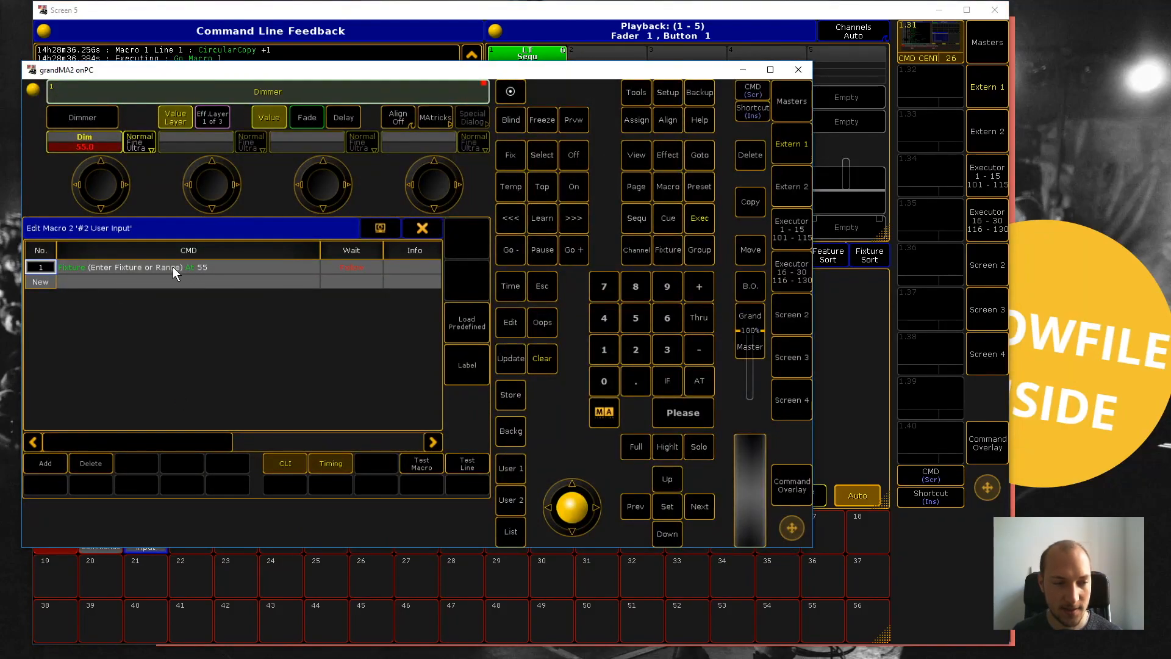
{"action": "mouse_move", "coordinate": [186, 271]}
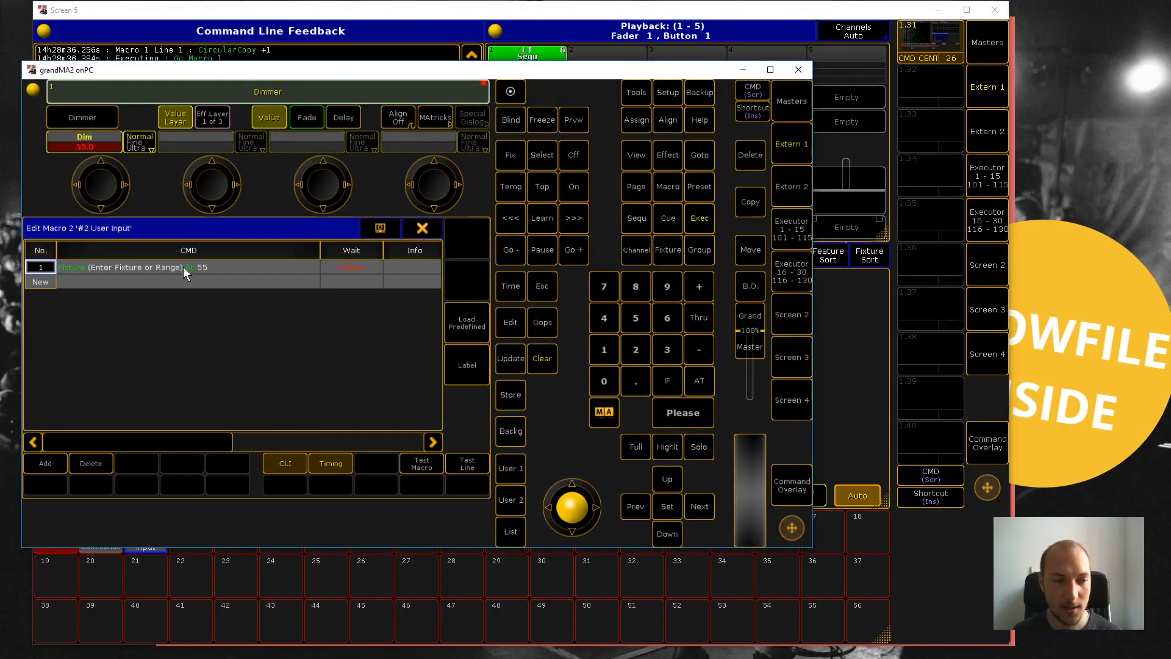
{"action": "mouse_move", "coordinate": [152, 307]}
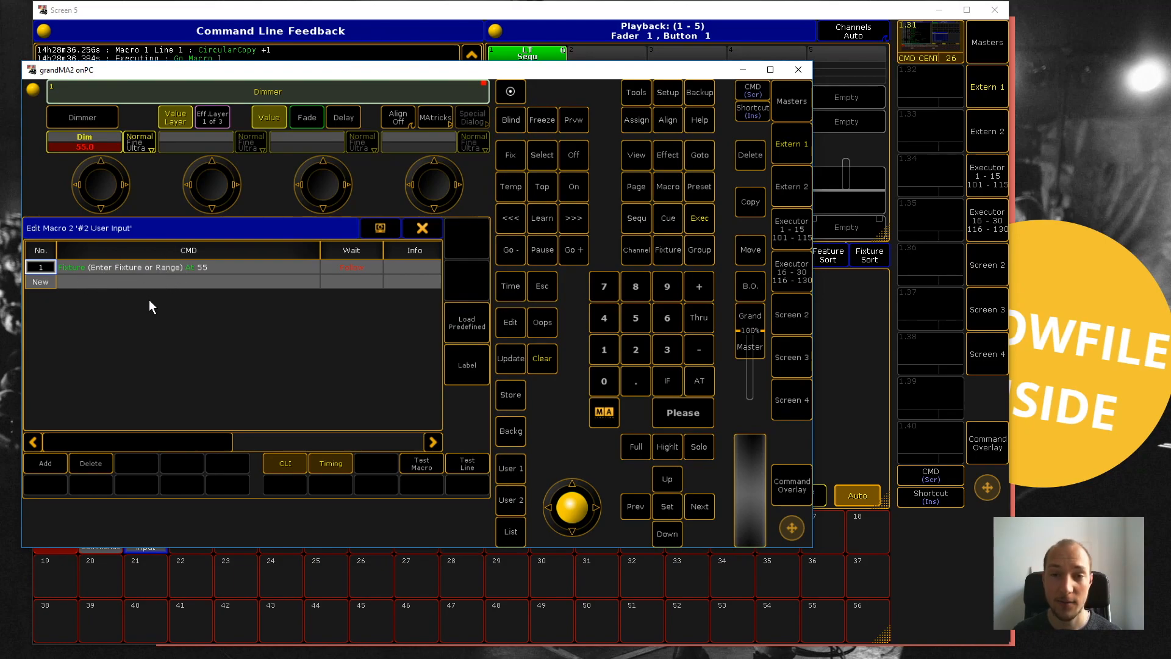
{"action": "mouse_move", "coordinate": [155, 321]}
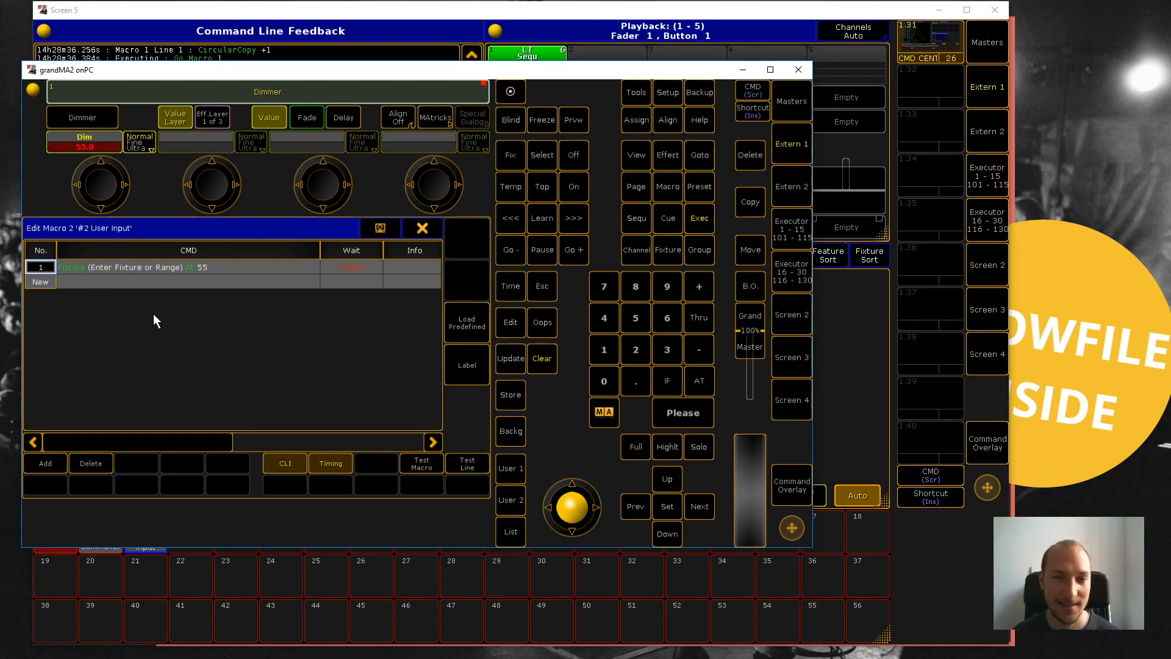
{"action": "mouse_move", "coordinate": [164, 309]}
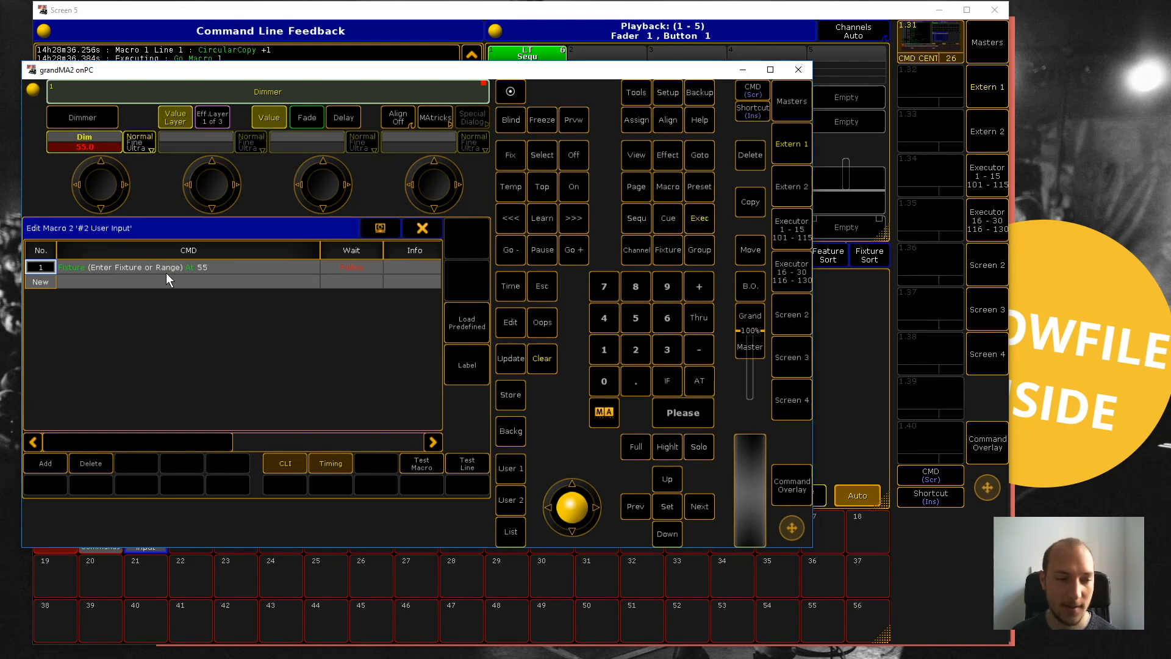
Step: Edit Macro 2's line 1 again and confirm it with Enter
{"action": "left_click", "coordinate": [188, 267]}
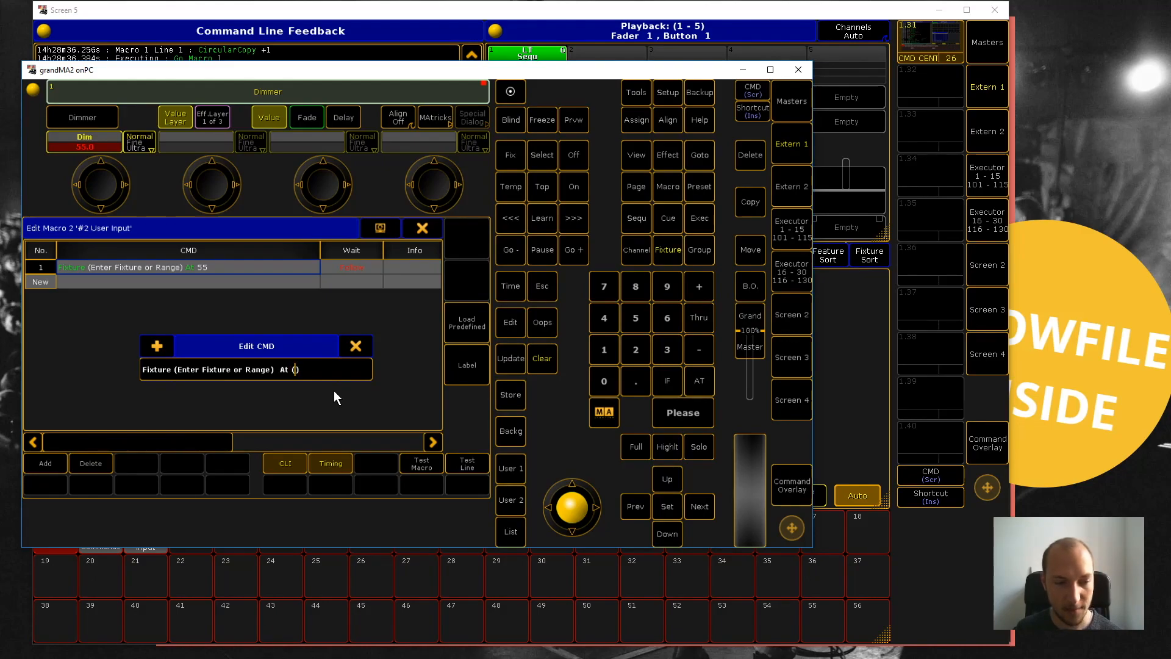
{"action": "key", "text": "enter"}
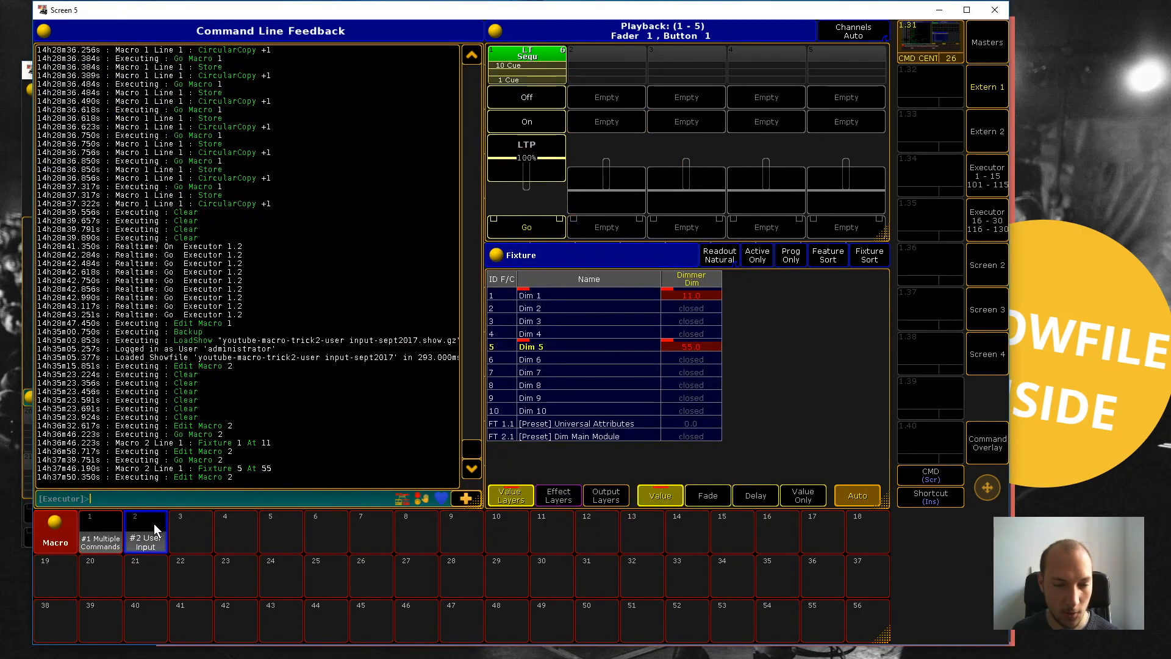
Step: Run the User Input macro with fixture 2 and value 22, setting Dim 2 to 22
{"action": "left_click", "coordinate": [146, 532]}
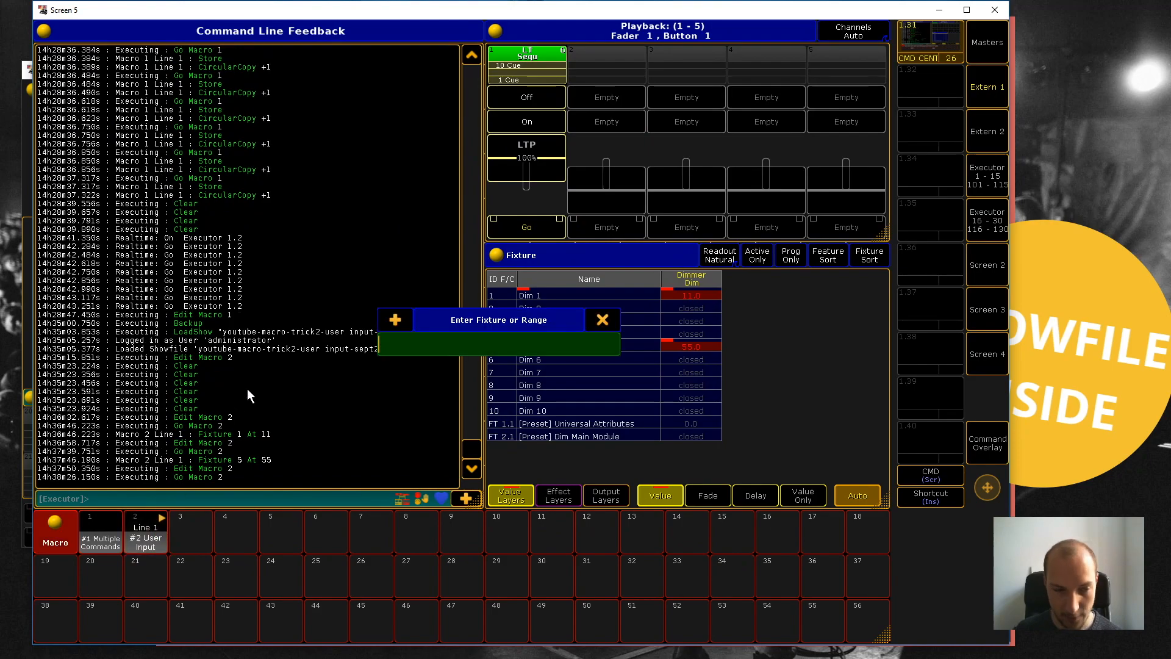
{"action": "type", "text": "2"}
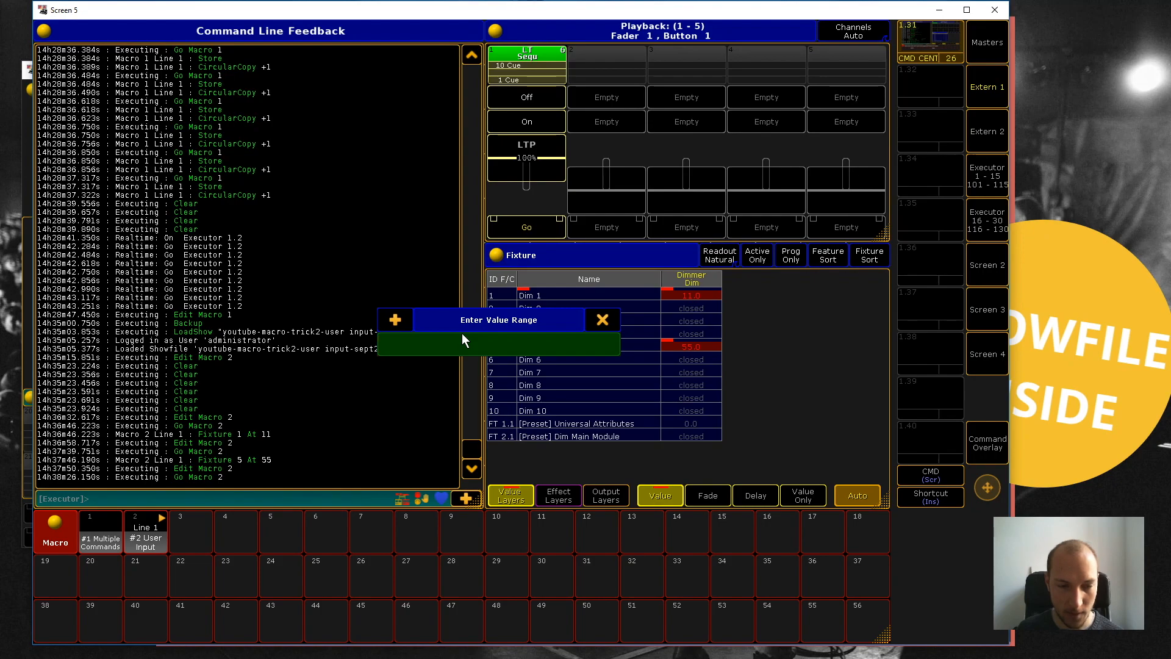
{"action": "type", "text": "2"}
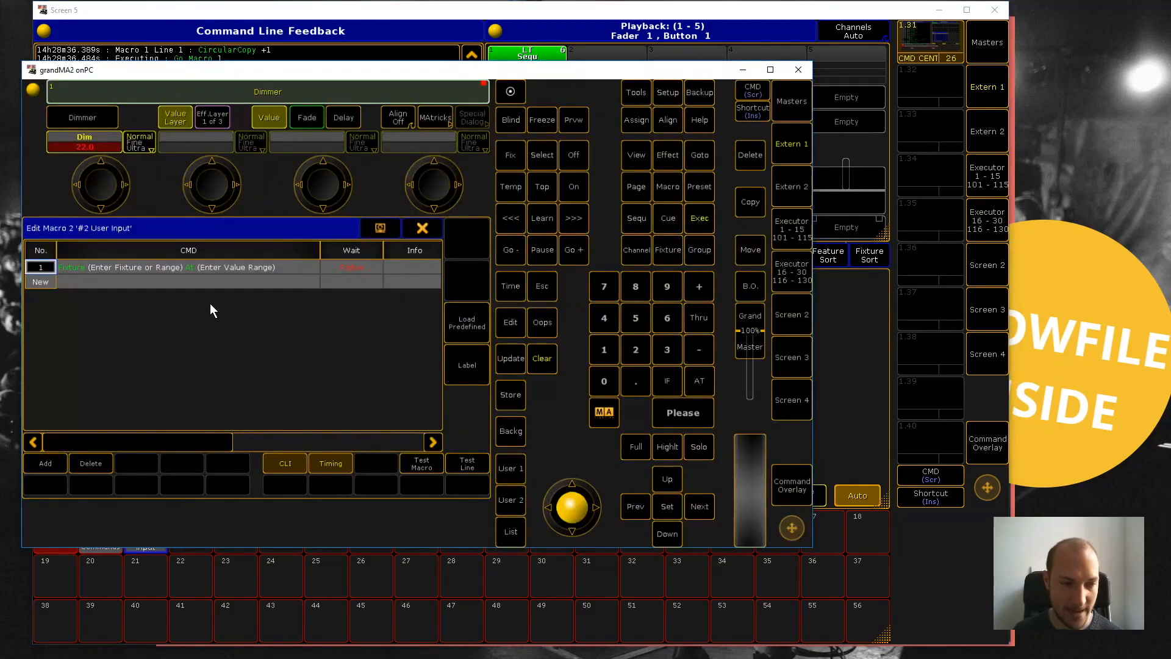
{"action": "mouse_move", "coordinate": [158, 268]}
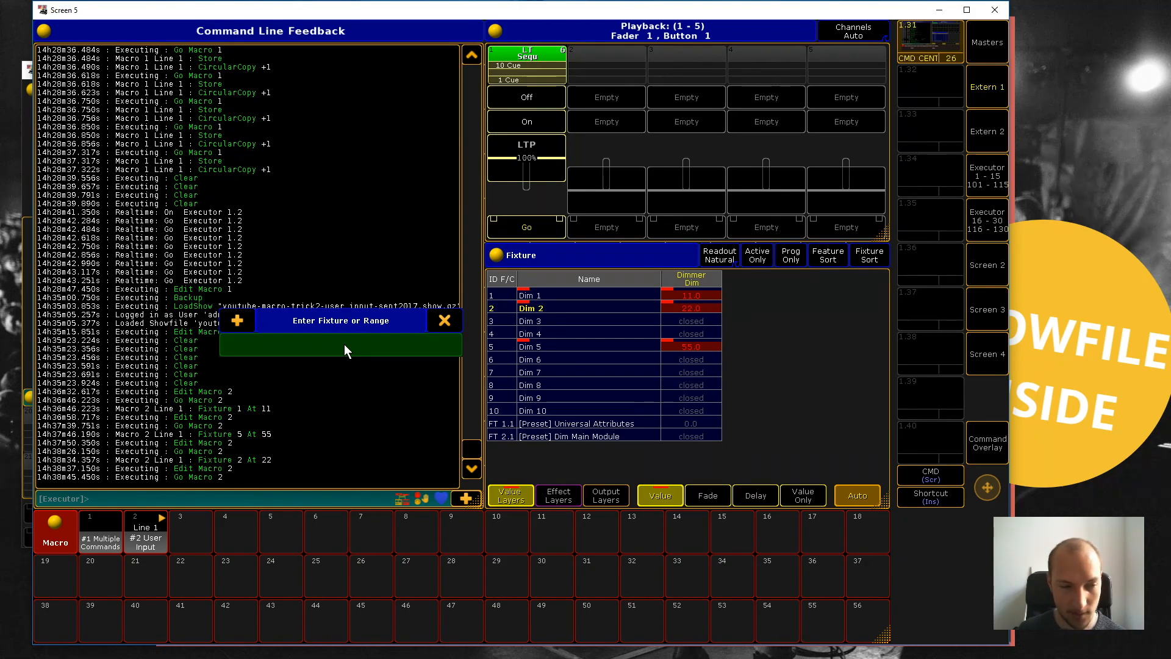
Step: Answer the prompts with fixtures '6 thru 10' and values '1 thru 100', fanning Dims 6-10
{"action": "type", "text": "6 thru"}
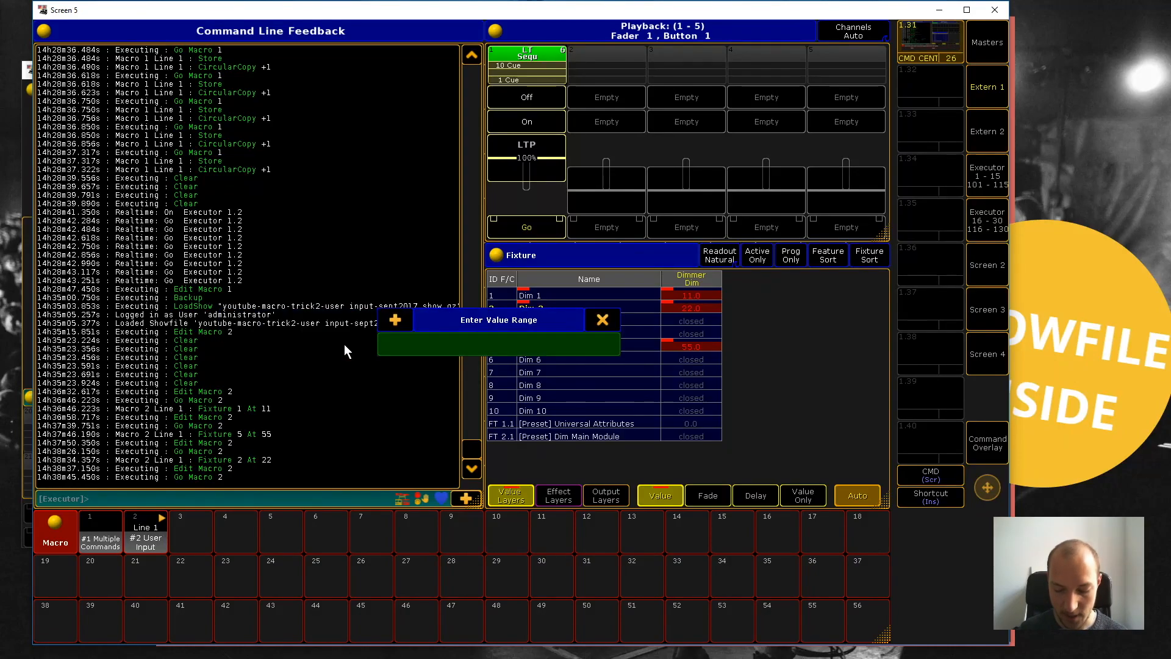
{"action": "type", "text": "1 thru"}
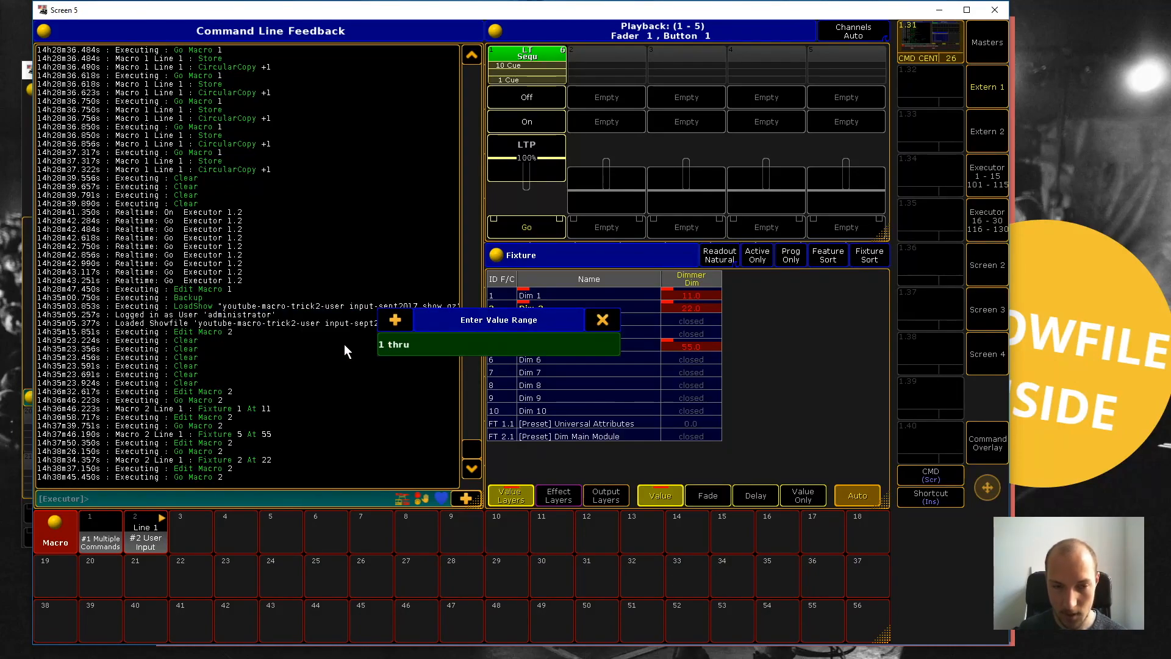
{"action": "type", "text": "100"}
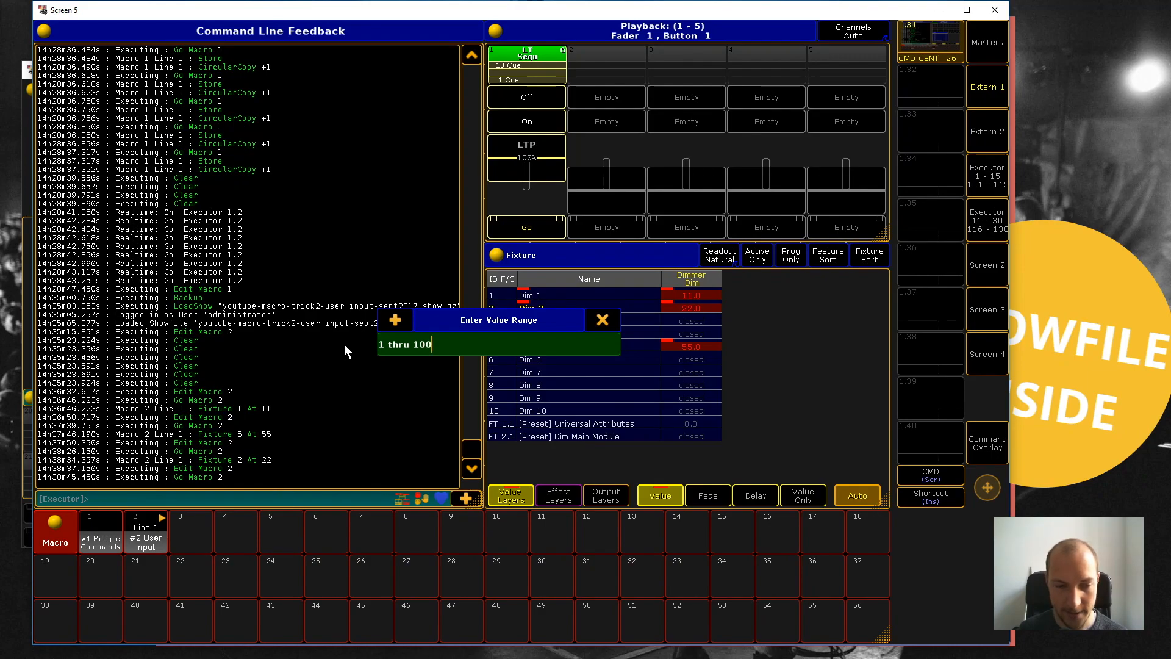
{"action": "key", "text": "enter"}
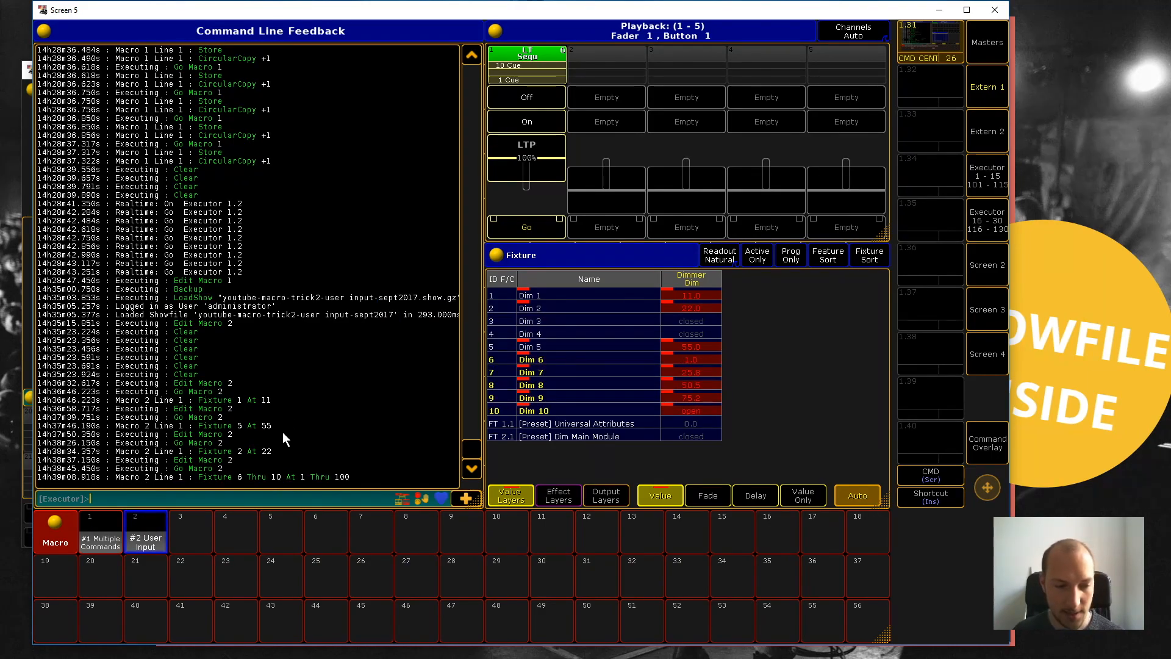
{"action": "mouse_move", "coordinate": [238, 484]}
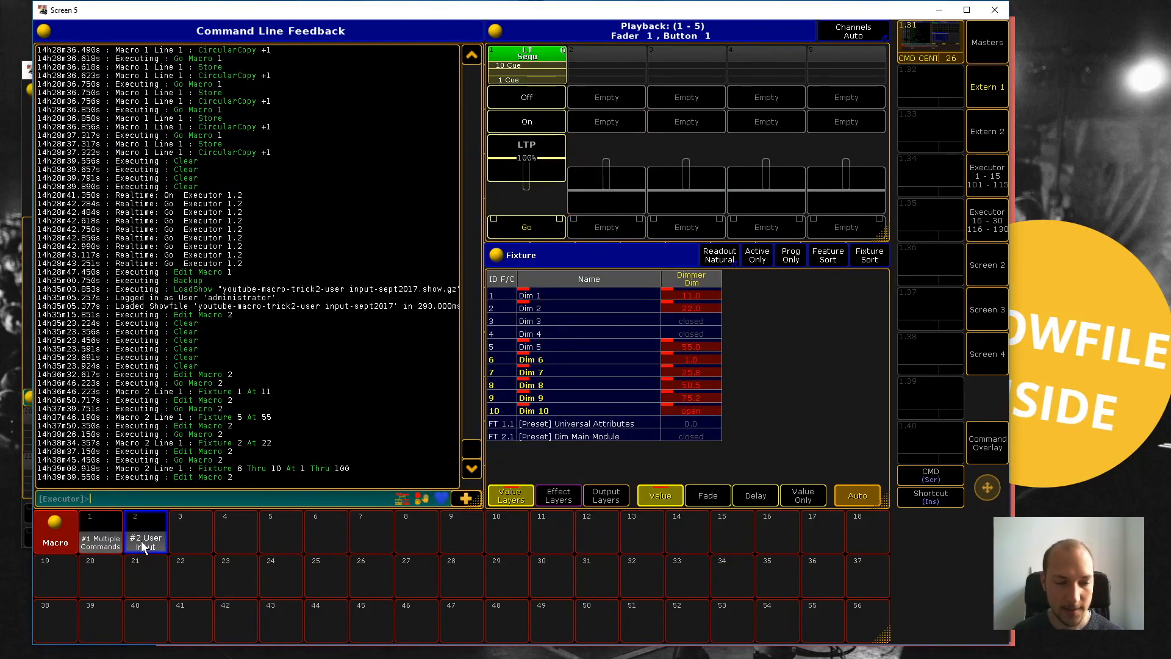
Step: Load 'Fixture (Enter Fixture or Range) At' onto the command line and key in 10 via the Command Overlay
{"action": "left_click", "coordinate": [145, 532]}
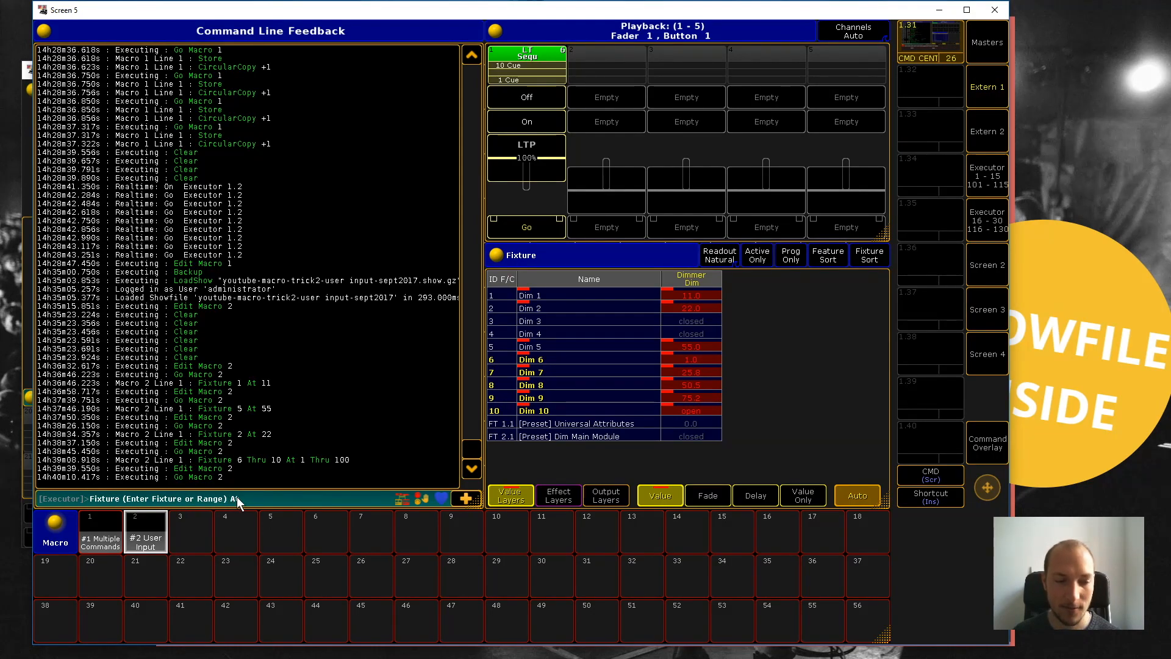
{"action": "mouse_move", "coordinate": [254, 499]}
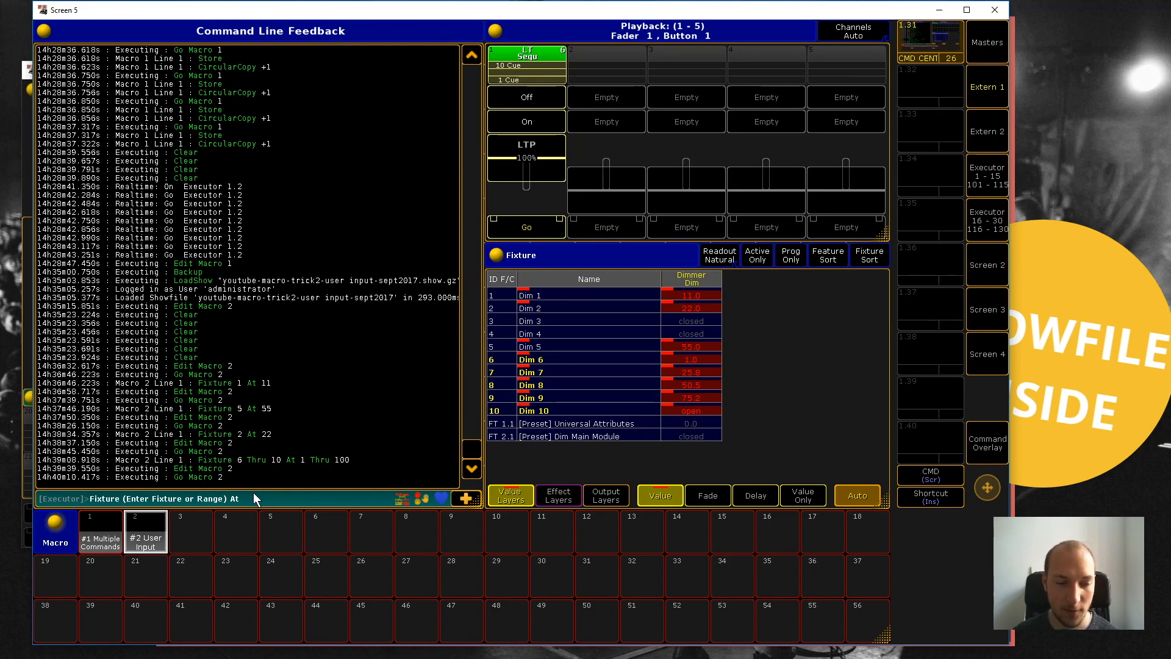
{"action": "mouse_move", "coordinate": [463, 508]}
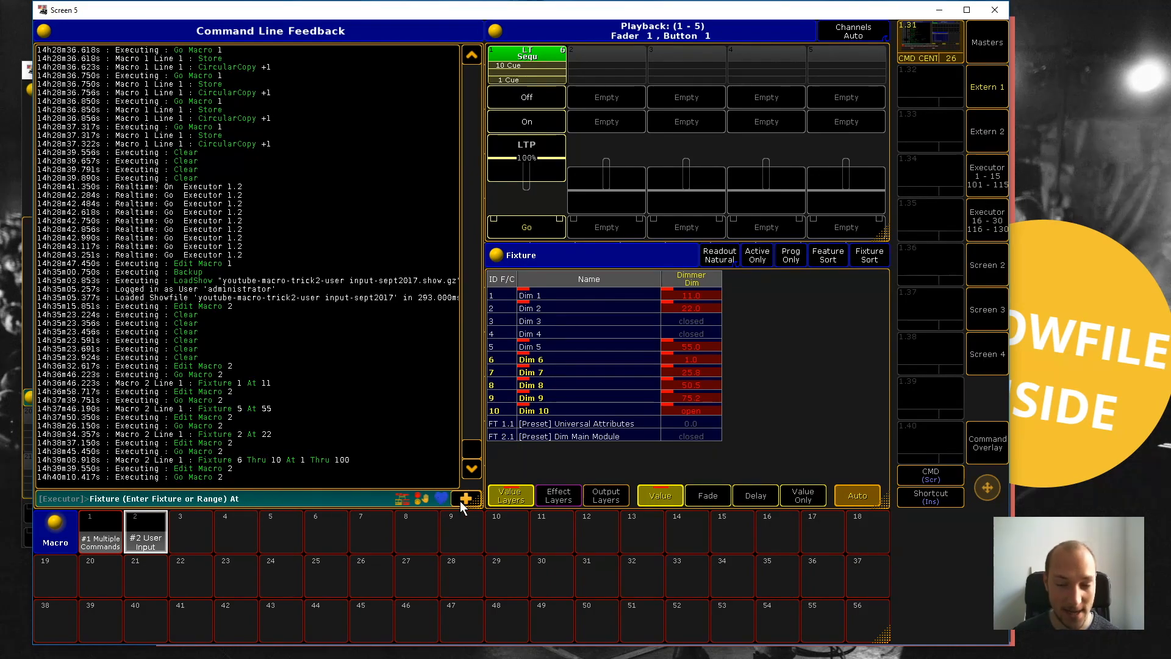
{"action": "left_click", "coordinate": [468, 498]}
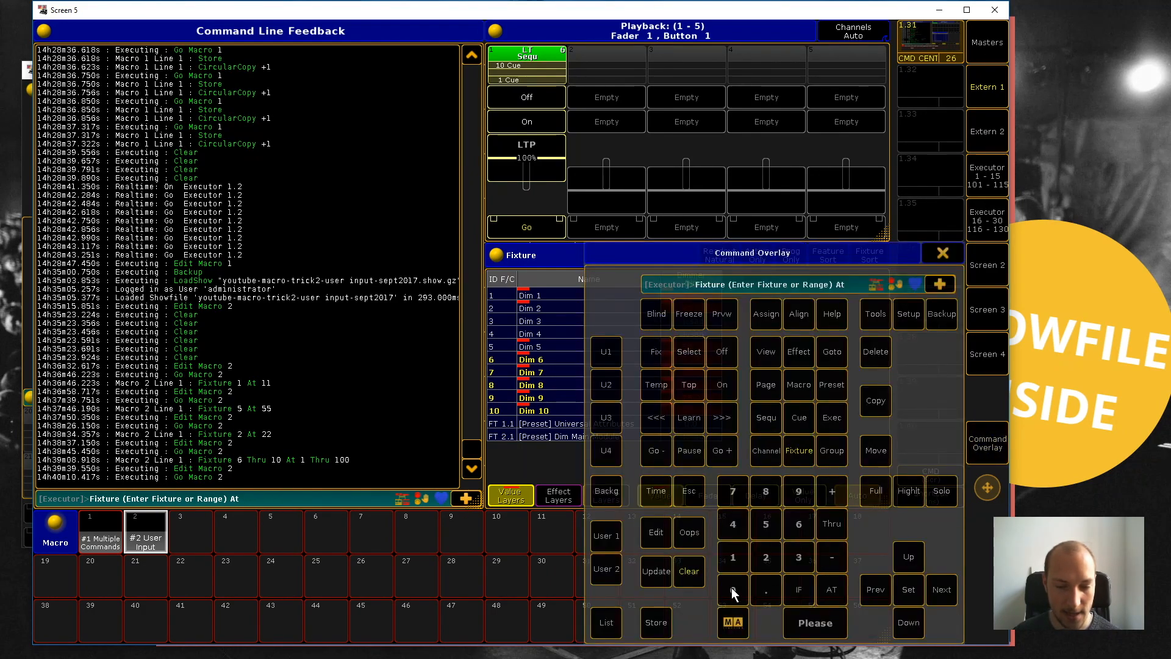
{"action": "left_click", "coordinate": [733, 590]}
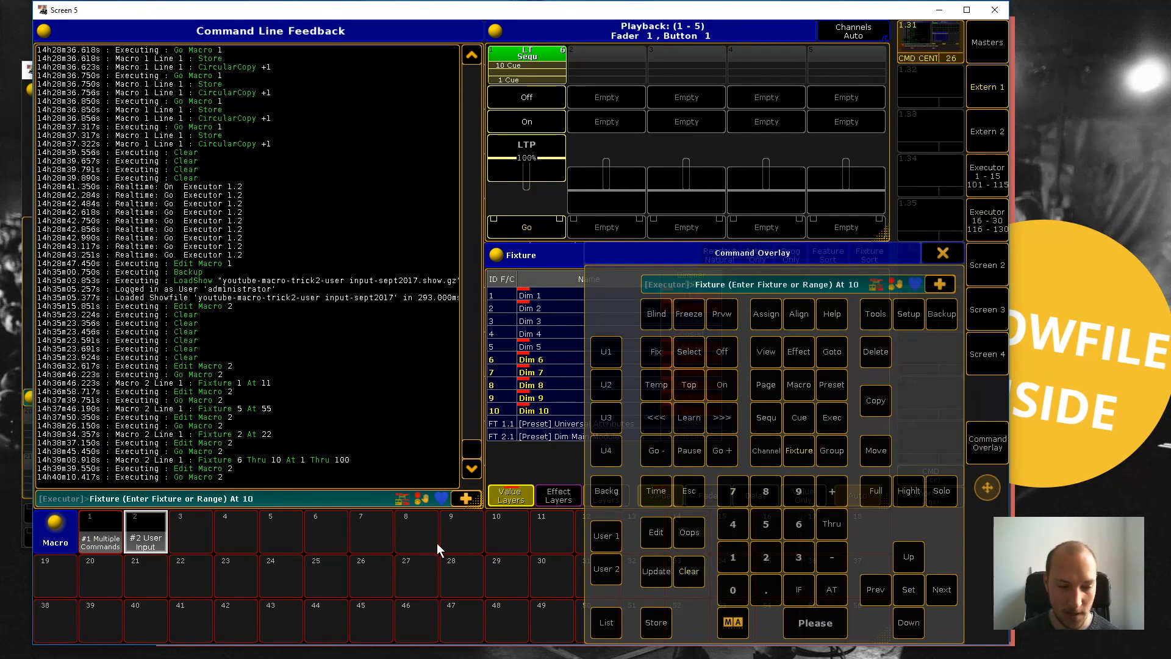
{"action": "mouse_move", "coordinate": [207, 508]}
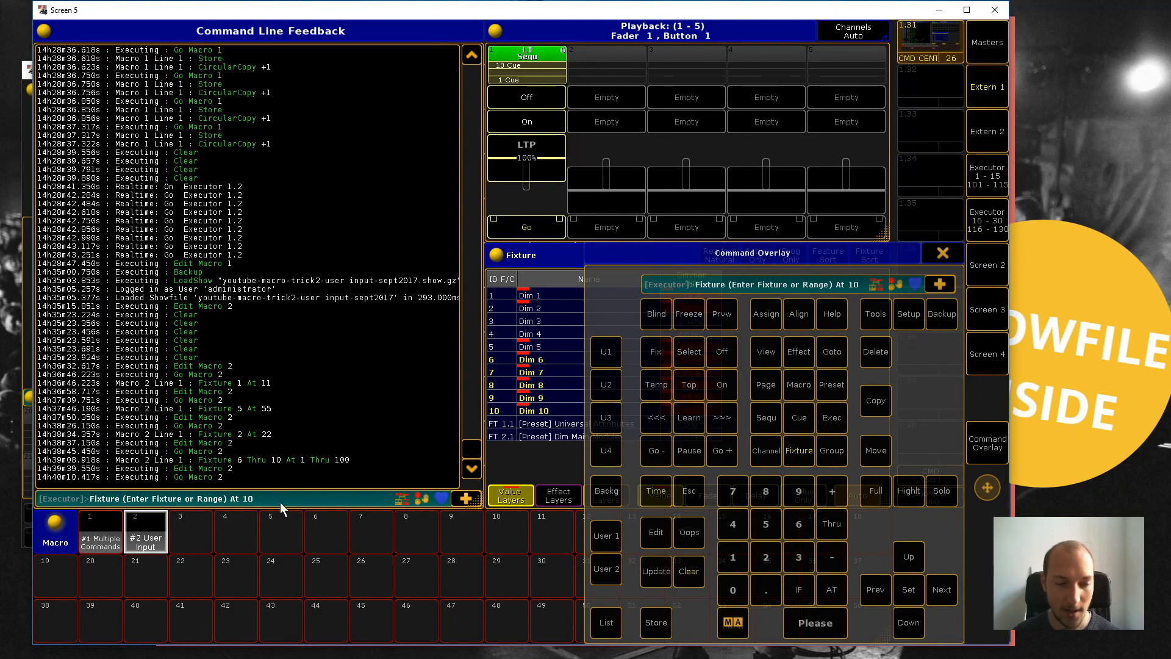
{"action": "mouse_move", "coordinate": [865, 620]}
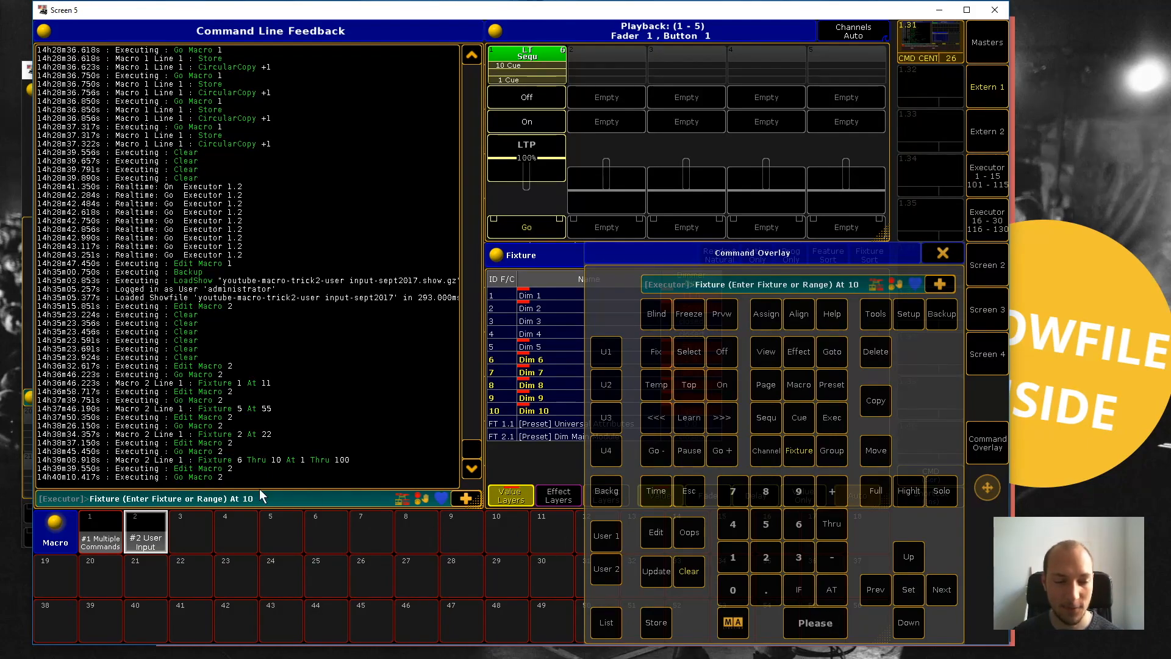
Step: Execute with Please, enter '1 thru 10' at the prompt so Dims 1-10 read 10, and close the overlay
{"action": "left_click", "coordinate": [814, 624]}
{"action": "type", "text": "1"}
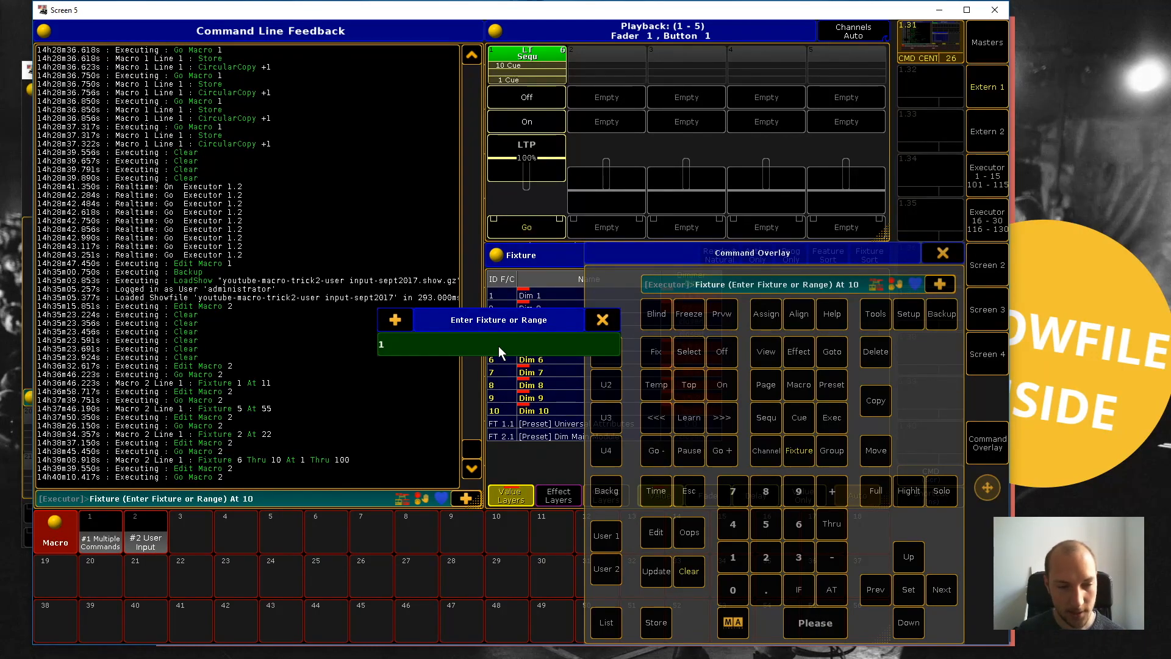
{"action": "left_click", "coordinate": [831, 524]}
{"action": "type", "text": " thru 10"}
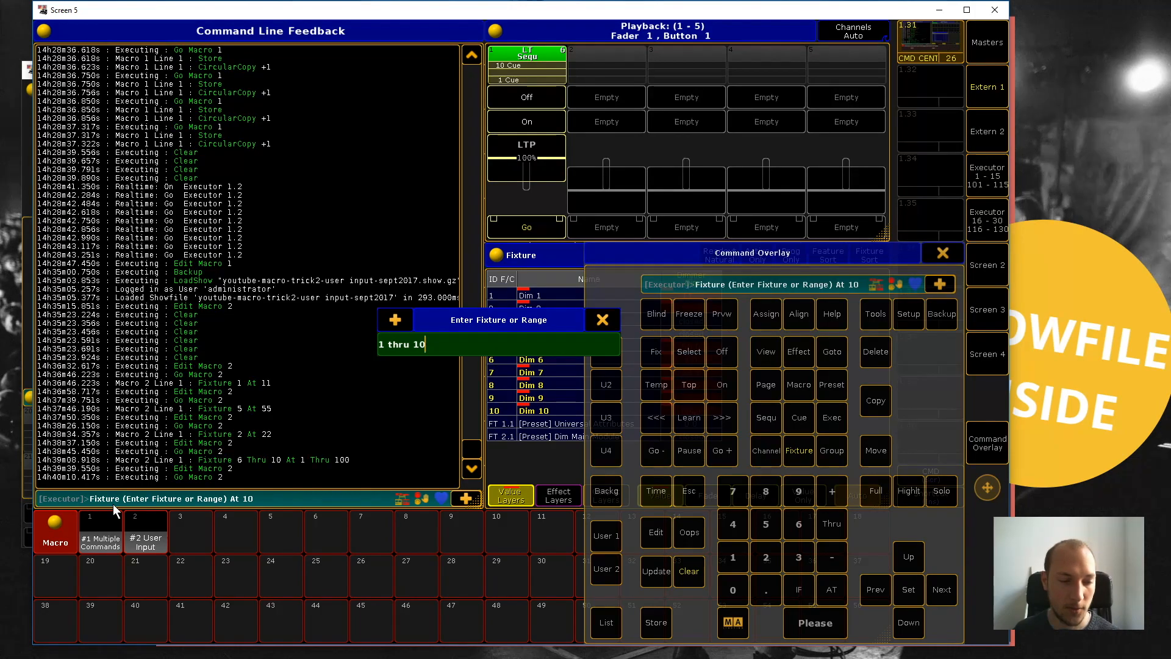
{"action": "mouse_move", "coordinate": [292, 486]}
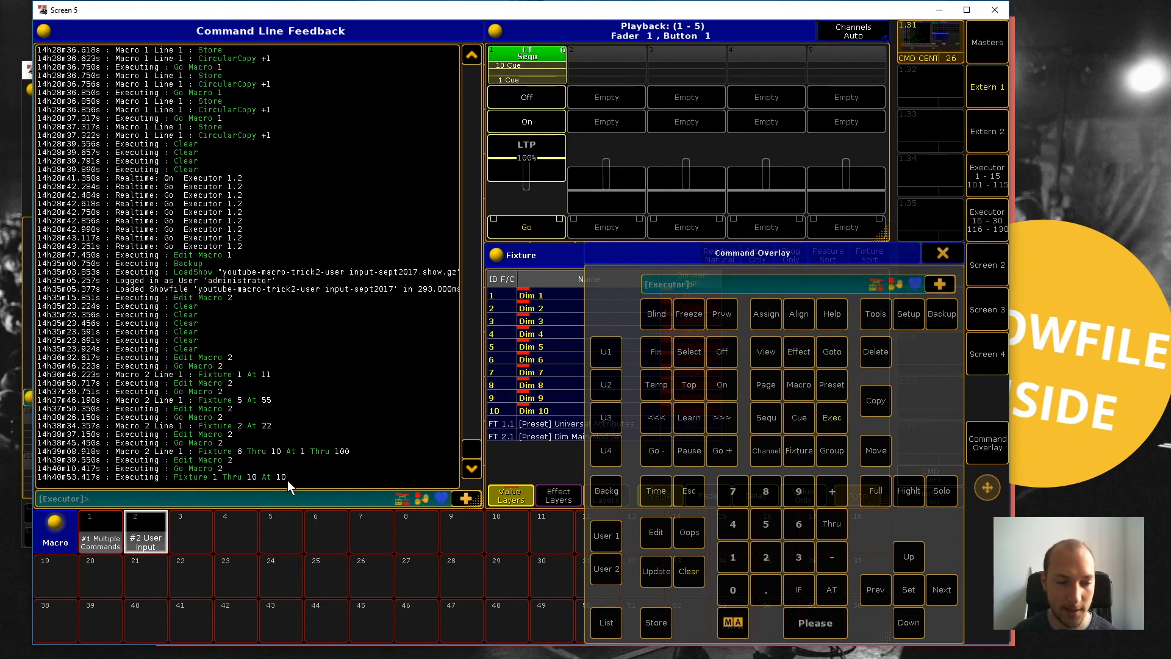
{"action": "left_click", "coordinate": [942, 253]}
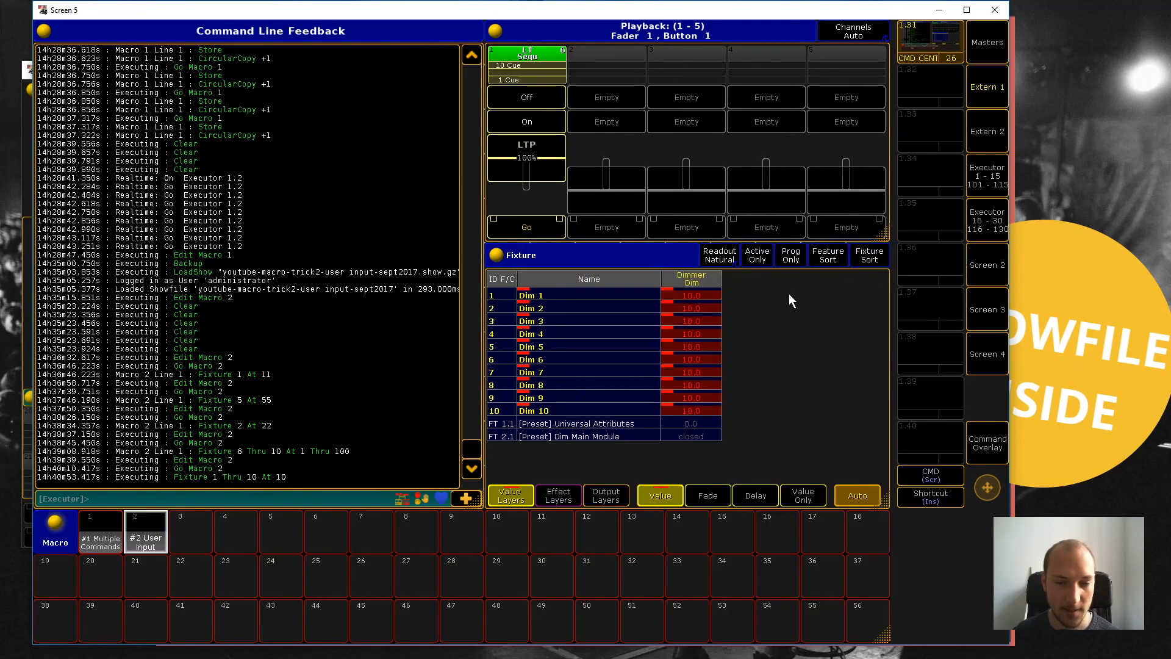